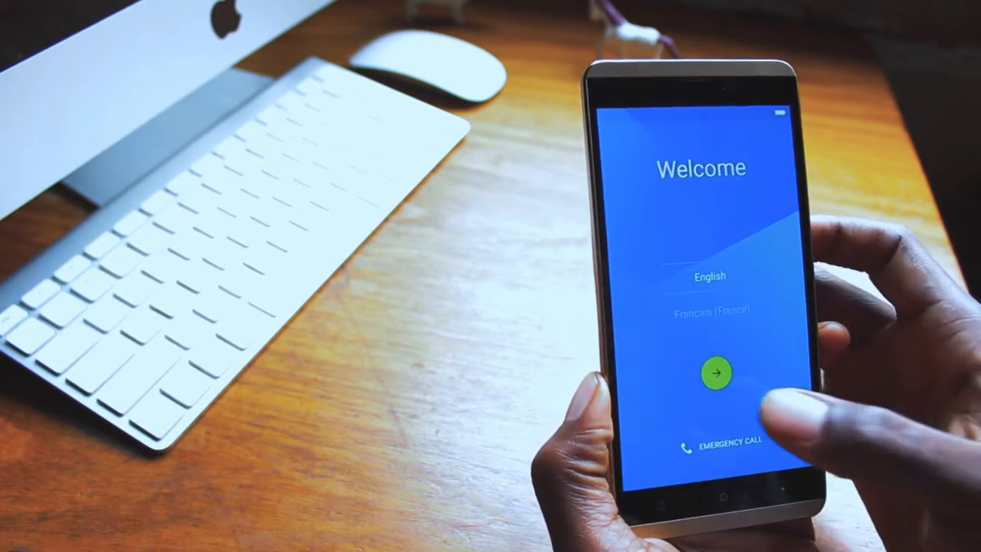
Begin setup in English, skip the SIM and WLAN steps, and keep the Harare date and time
{"action": "left_click", "coordinate": [714, 372]}
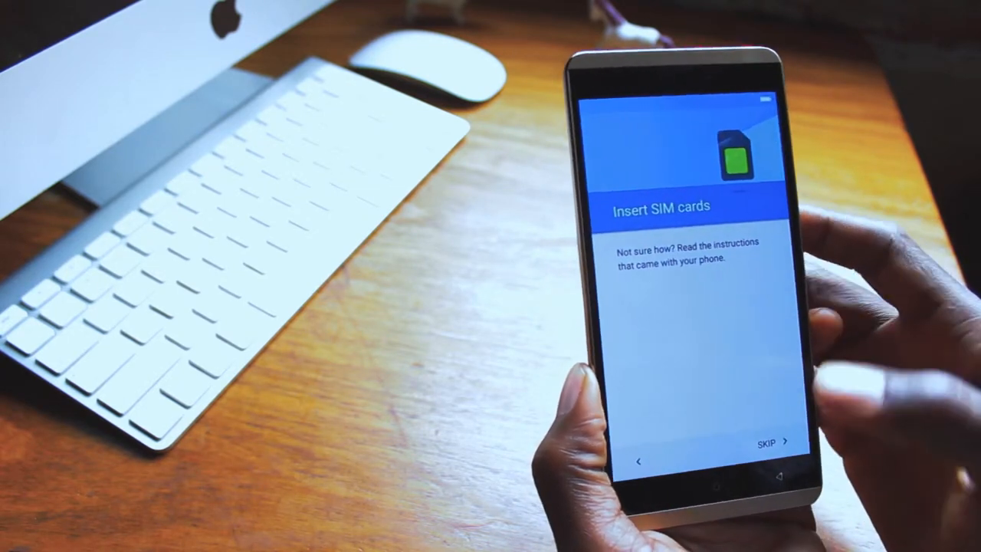
{"action": "left_click", "coordinate": [770, 442]}
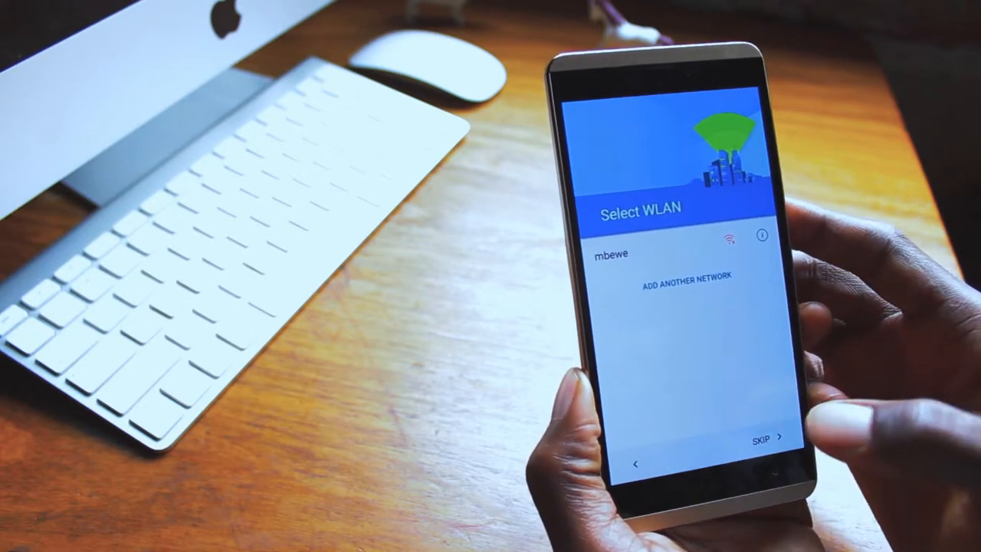
{"action": "left_click", "coordinate": [762, 436]}
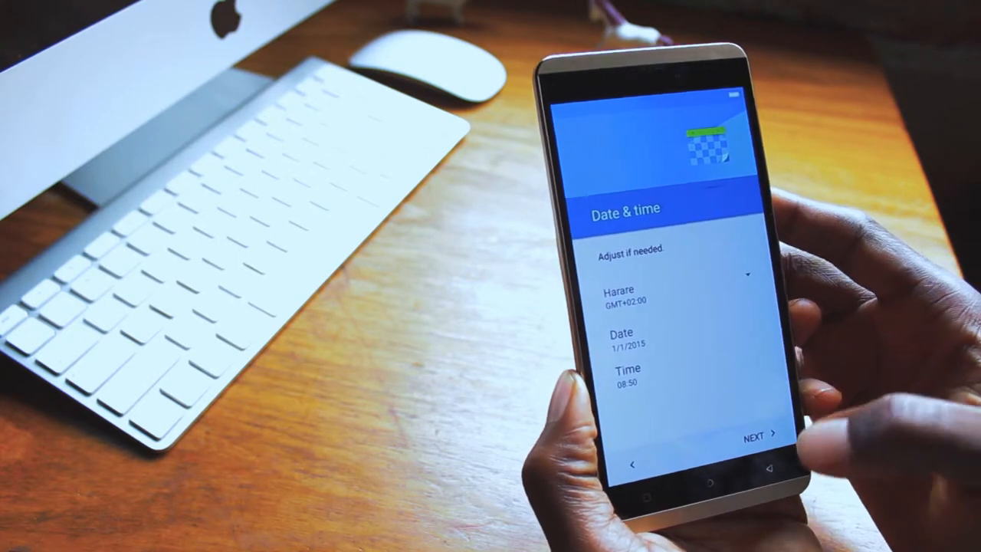
{"action": "left_click", "coordinate": [758, 434]}
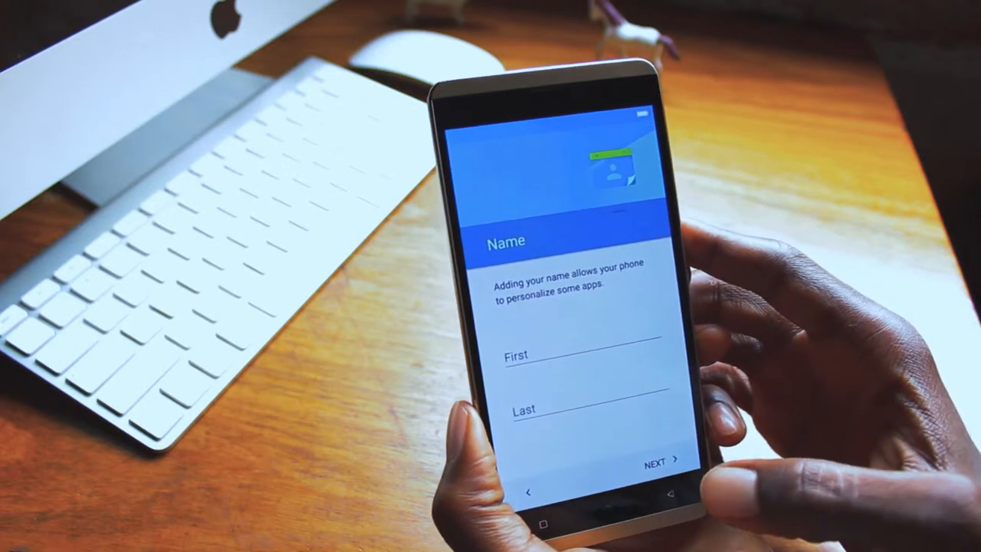
Continue without a name and skip device protection, confirming Skip anyway to reach the home screen
{"action": "left_click", "coordinate": [659, 458]}
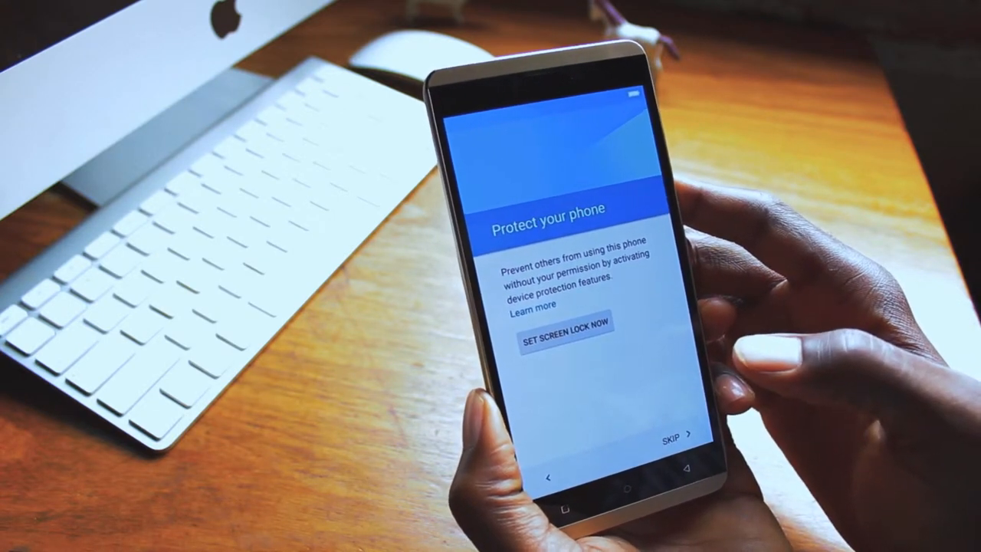
{"action": "left_click", "coordinate": [673, 437]}
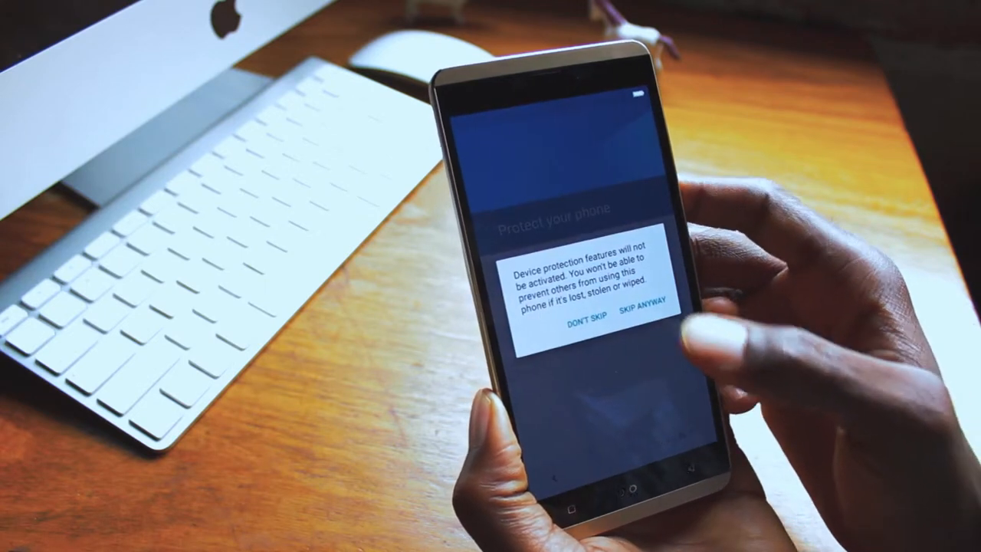
{"action": "left_click", "coordinate": [644, 321]}
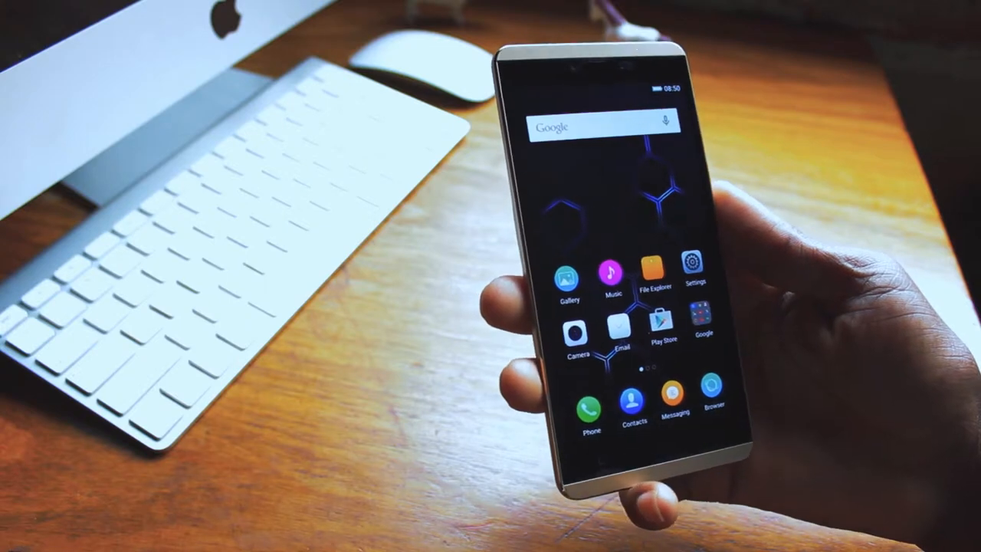
View the Android version details on the About phone page in Settings
{"action": "left_click", "coordinate": [695, 277]}
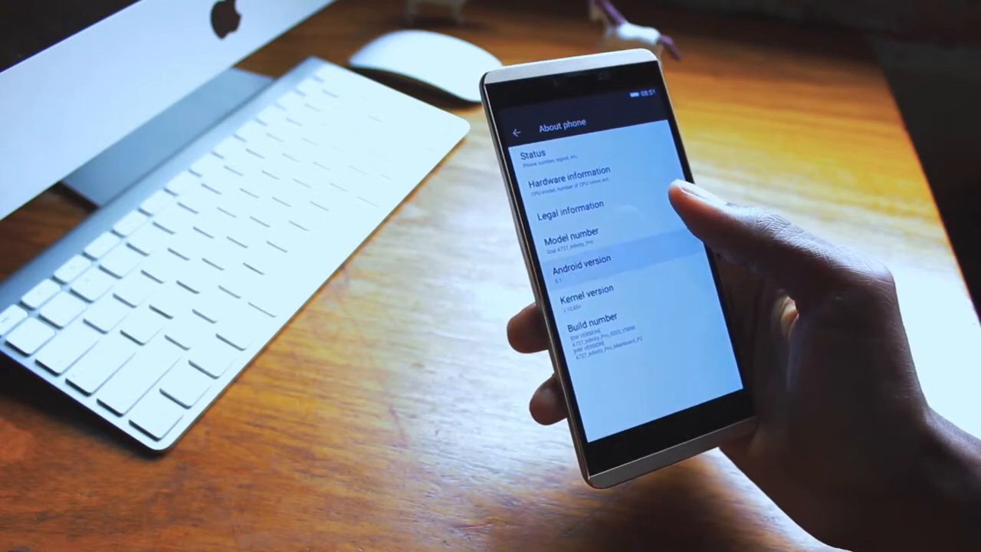
{"action": "left_click", "coordinate": [606, 264]}
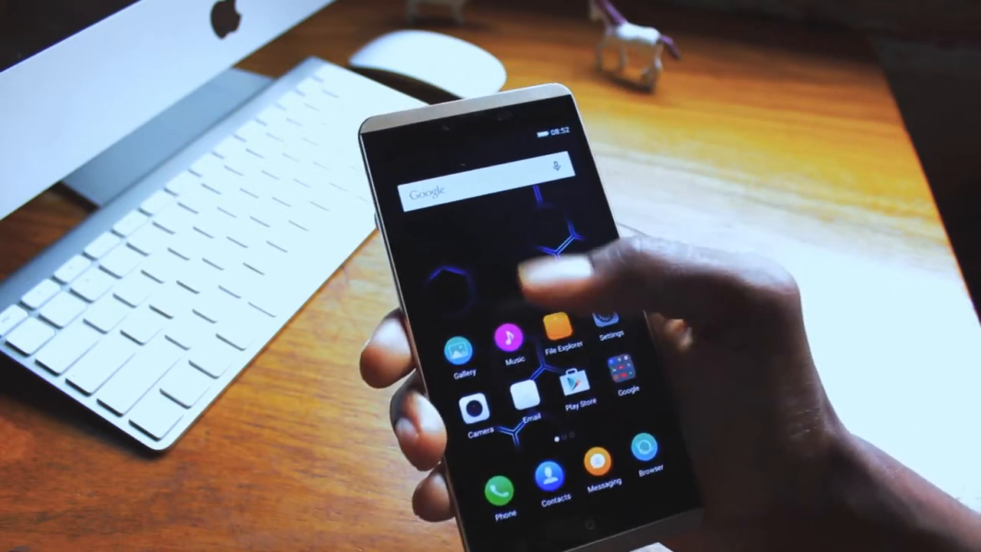
Swipe to the launcher's second home page with SwiftKey Keyboard and Glam Cam
{"action": "scroll", "scroll_direction": "left", "scroll_amount": 3}
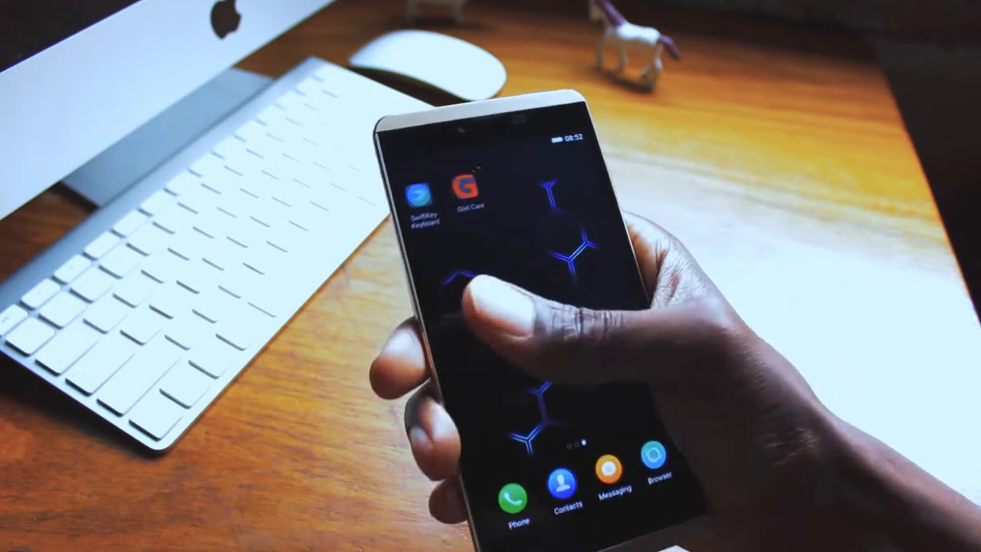